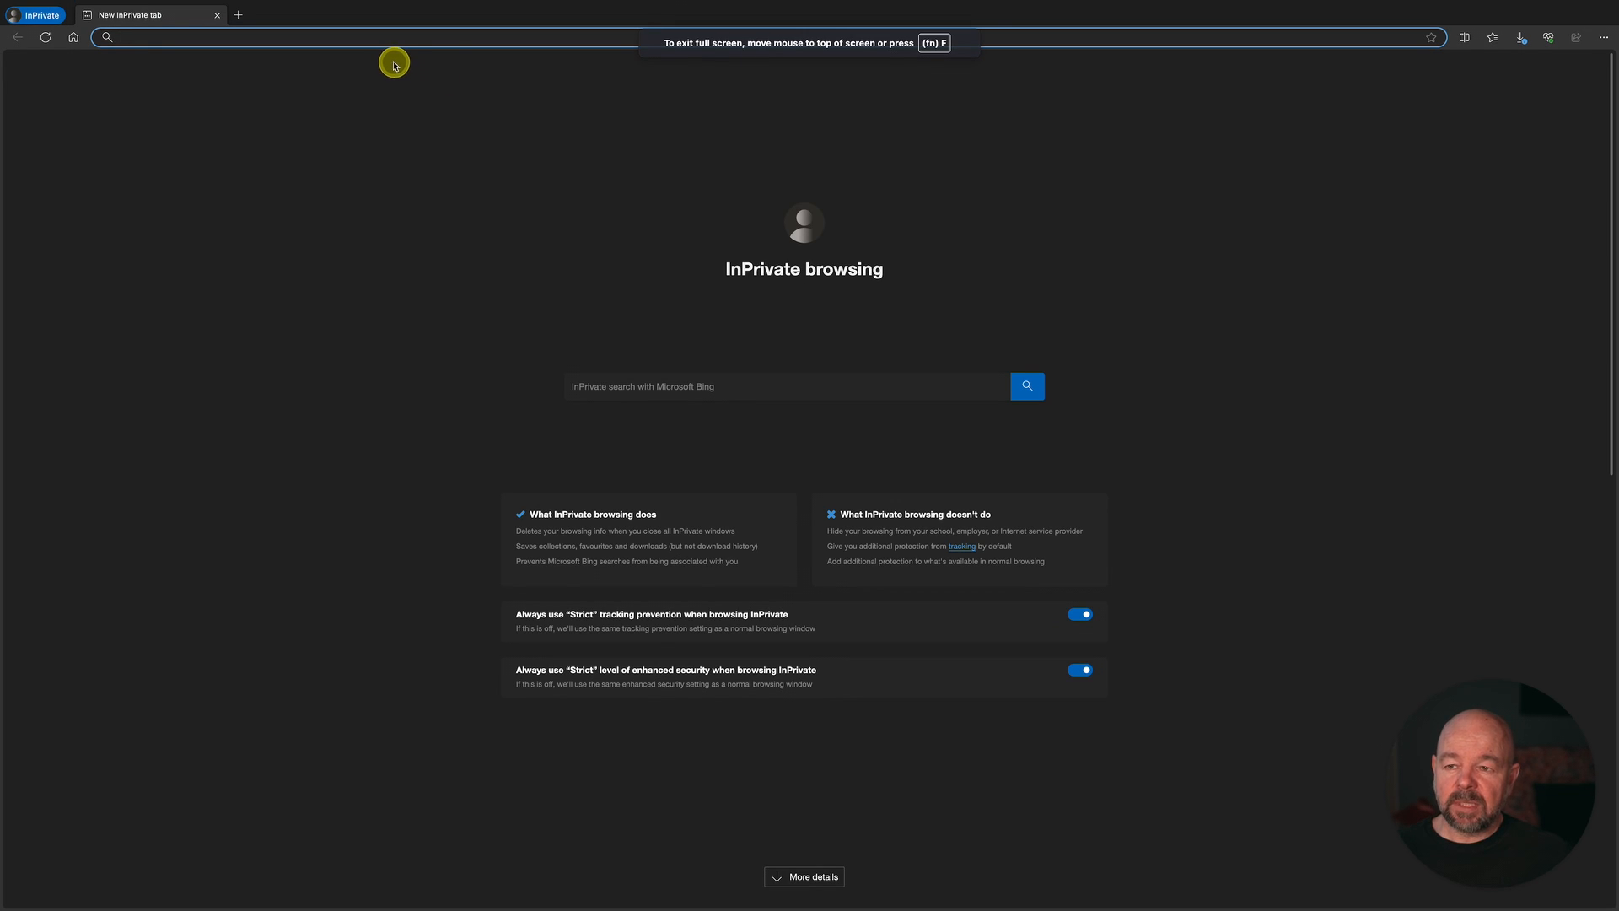
- Load the Home Assistant overview dashboard at its nabu.casa remote access address
type("https://fx4hxyivvoiidym1pnpuuhfku35ztddw.ui.nabu.casa/lovelace/0")
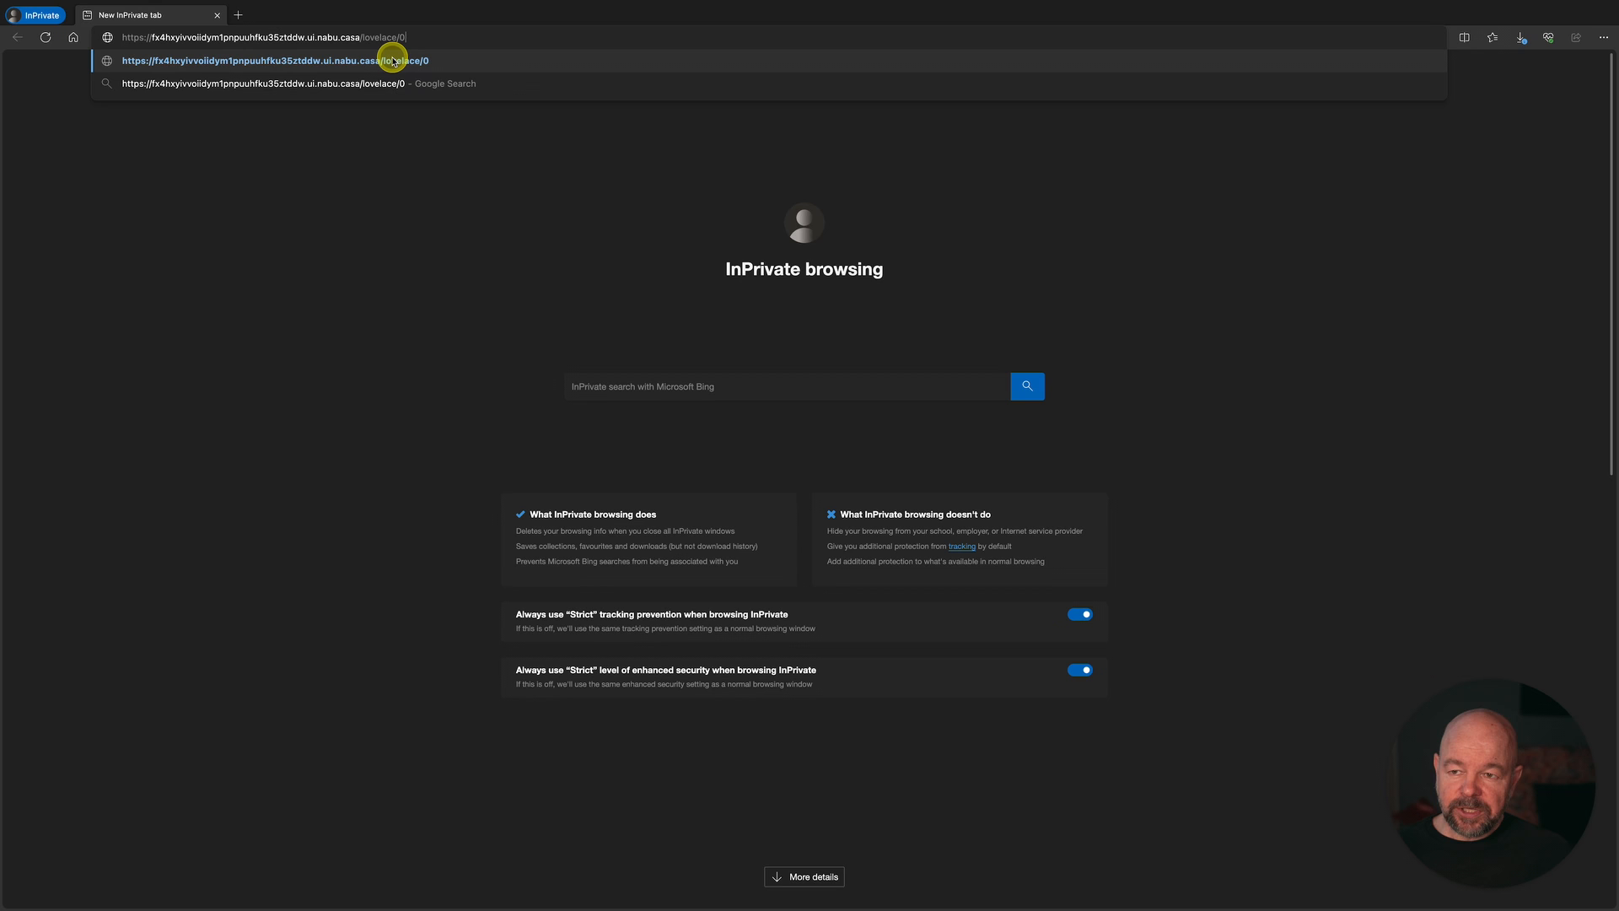
key("Enter")
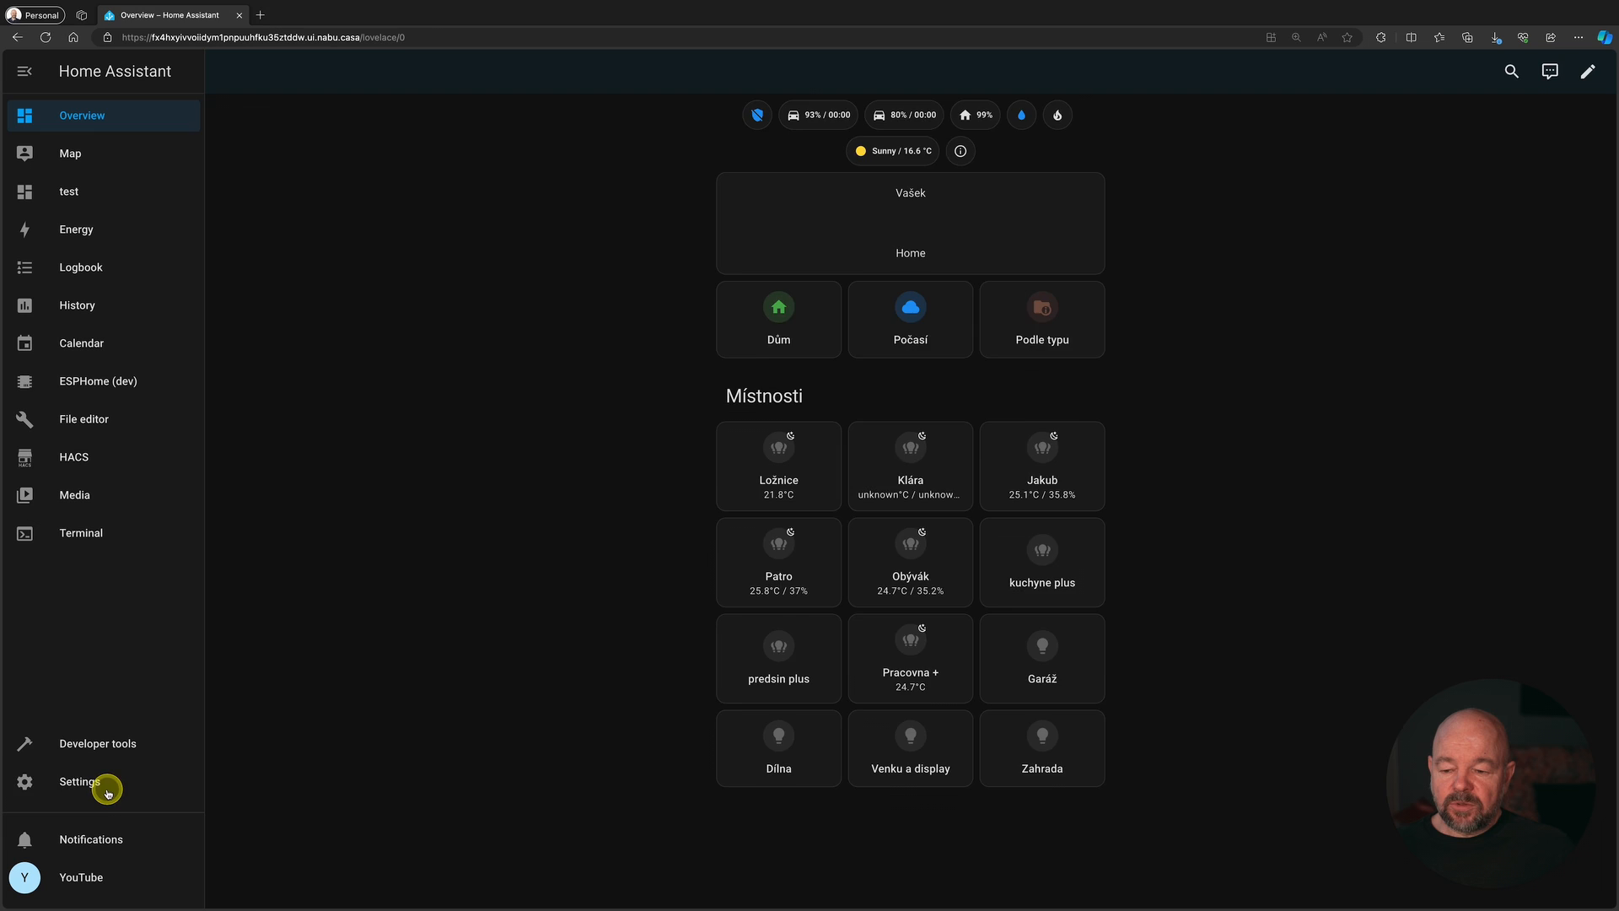
- Go to Settings to reach the Home Assistant Cloud remote access section
left_click(79, 781)
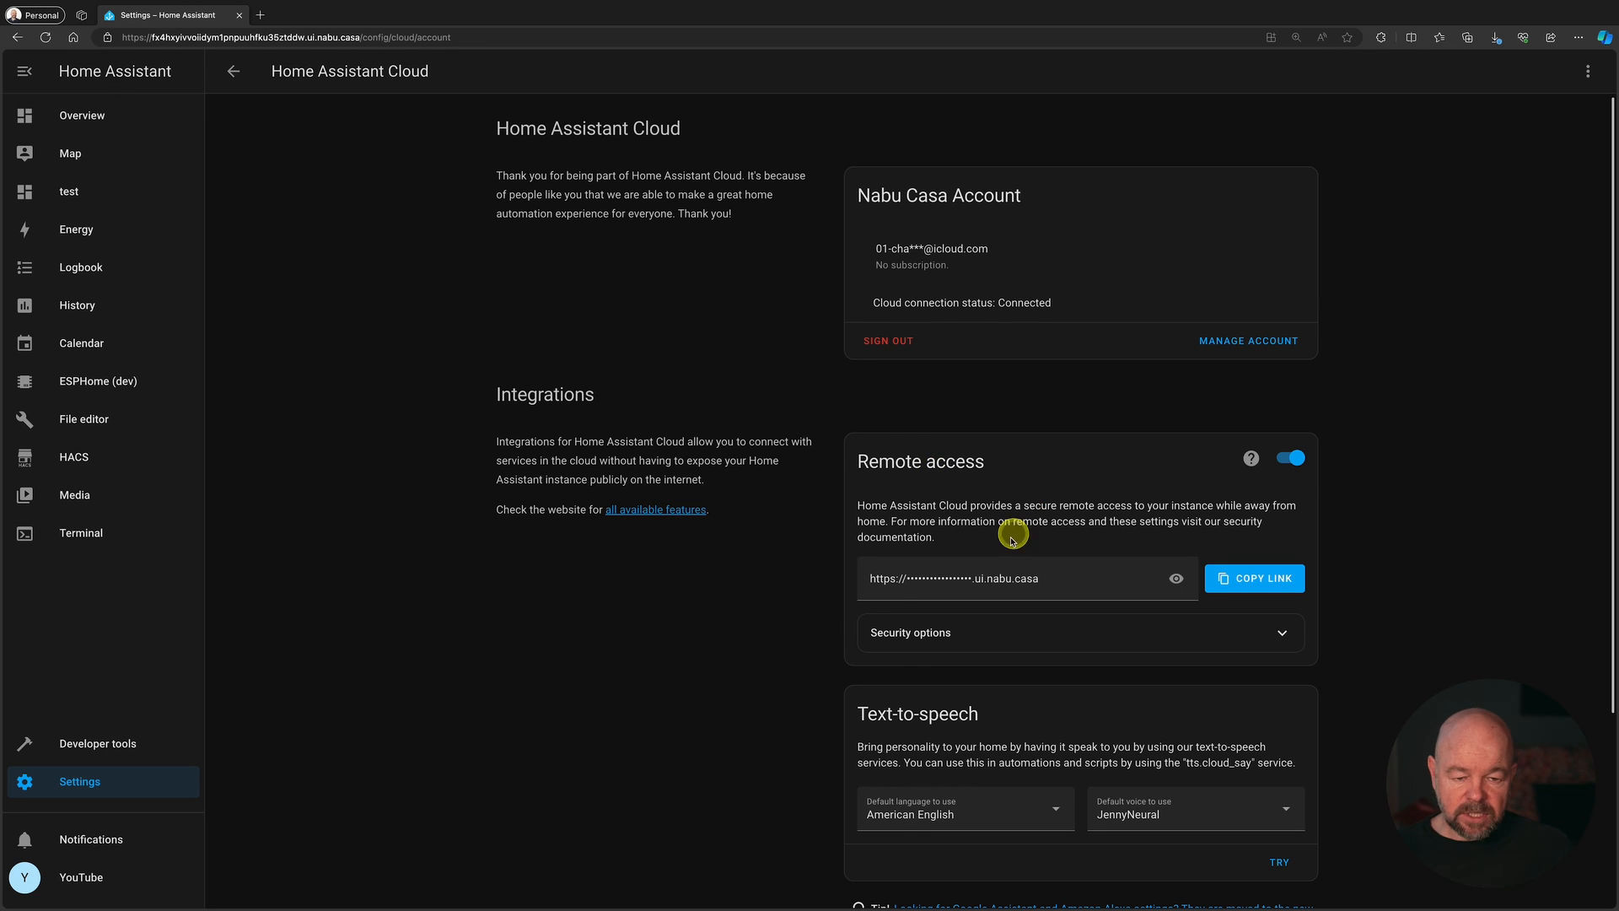
mouse_move(762, 366)
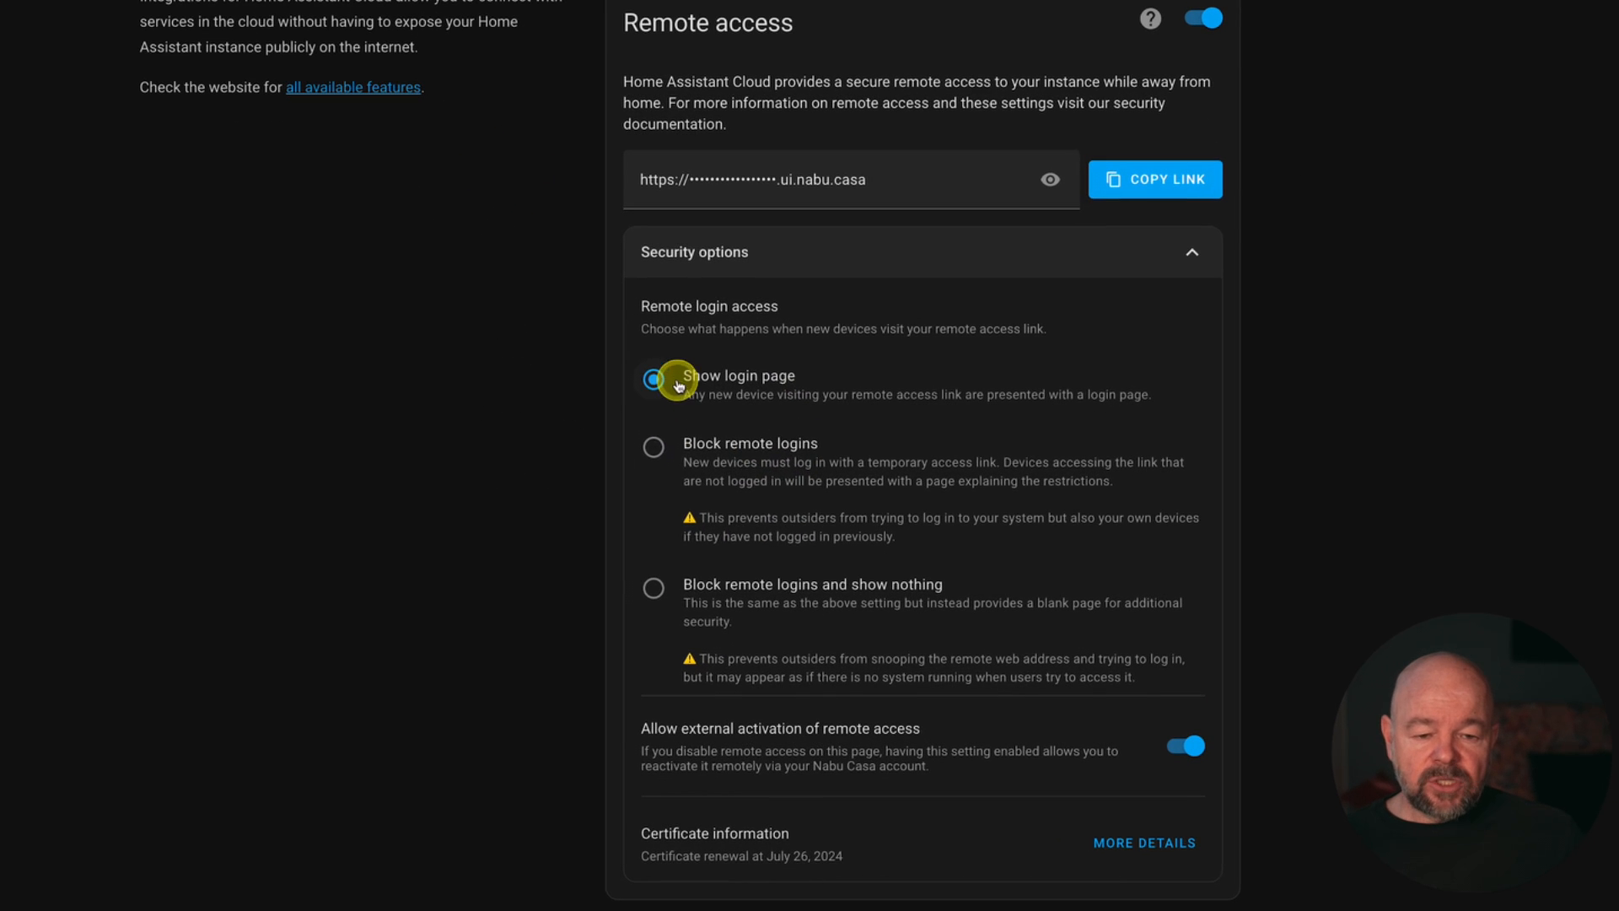
- Under Security options, select 'Block remote logins' for new devices
left_click(654, 380)
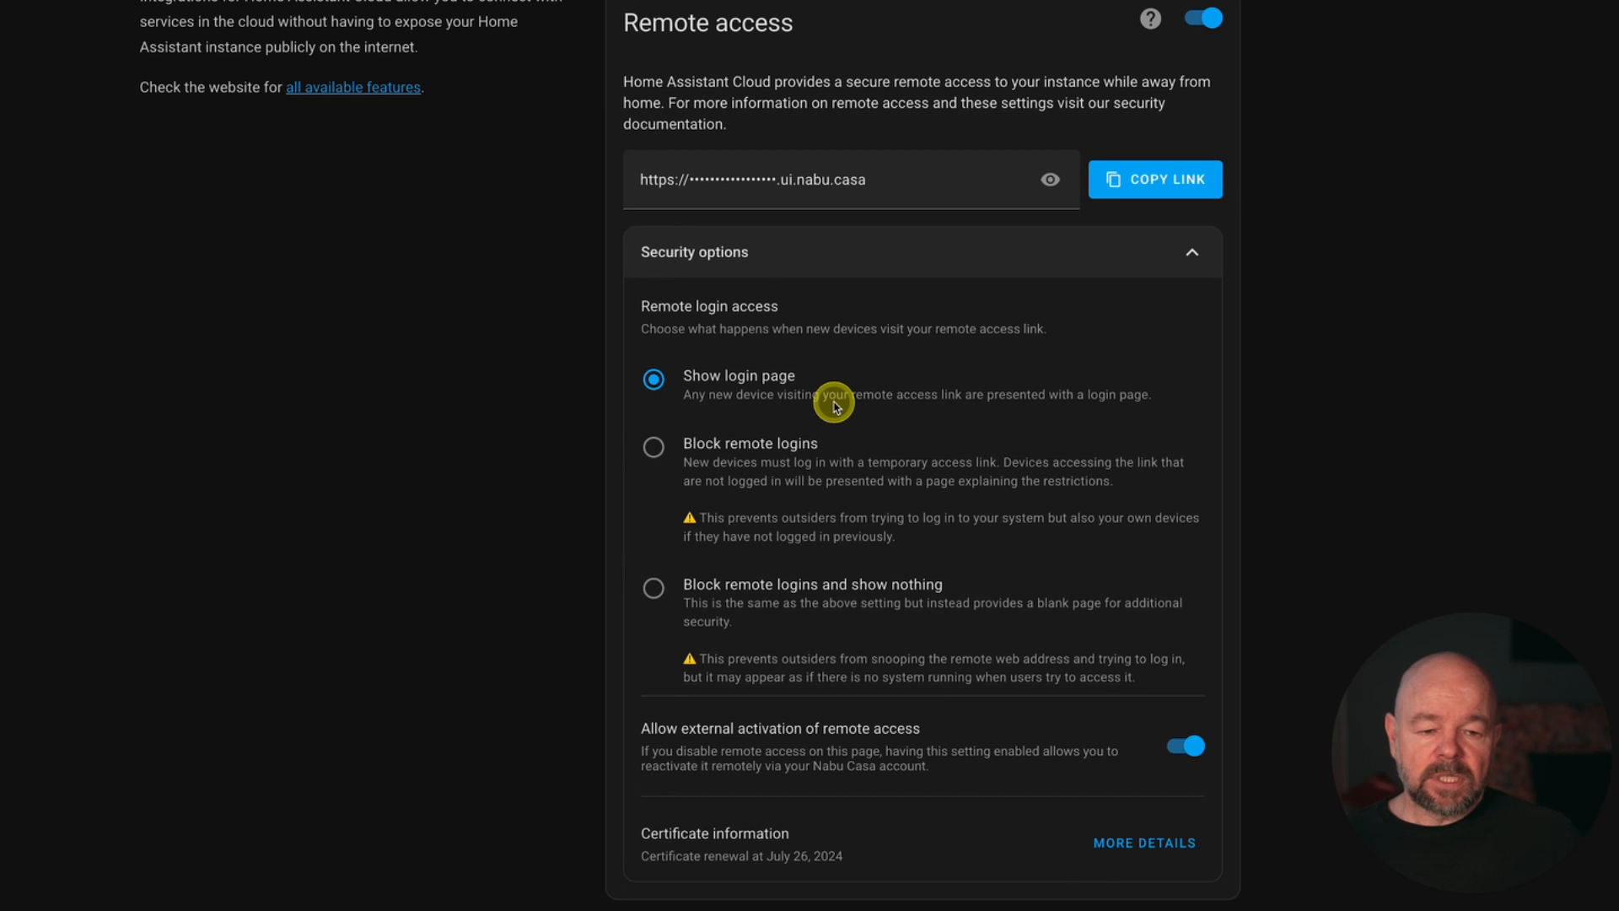
mouse_move(825, 350)
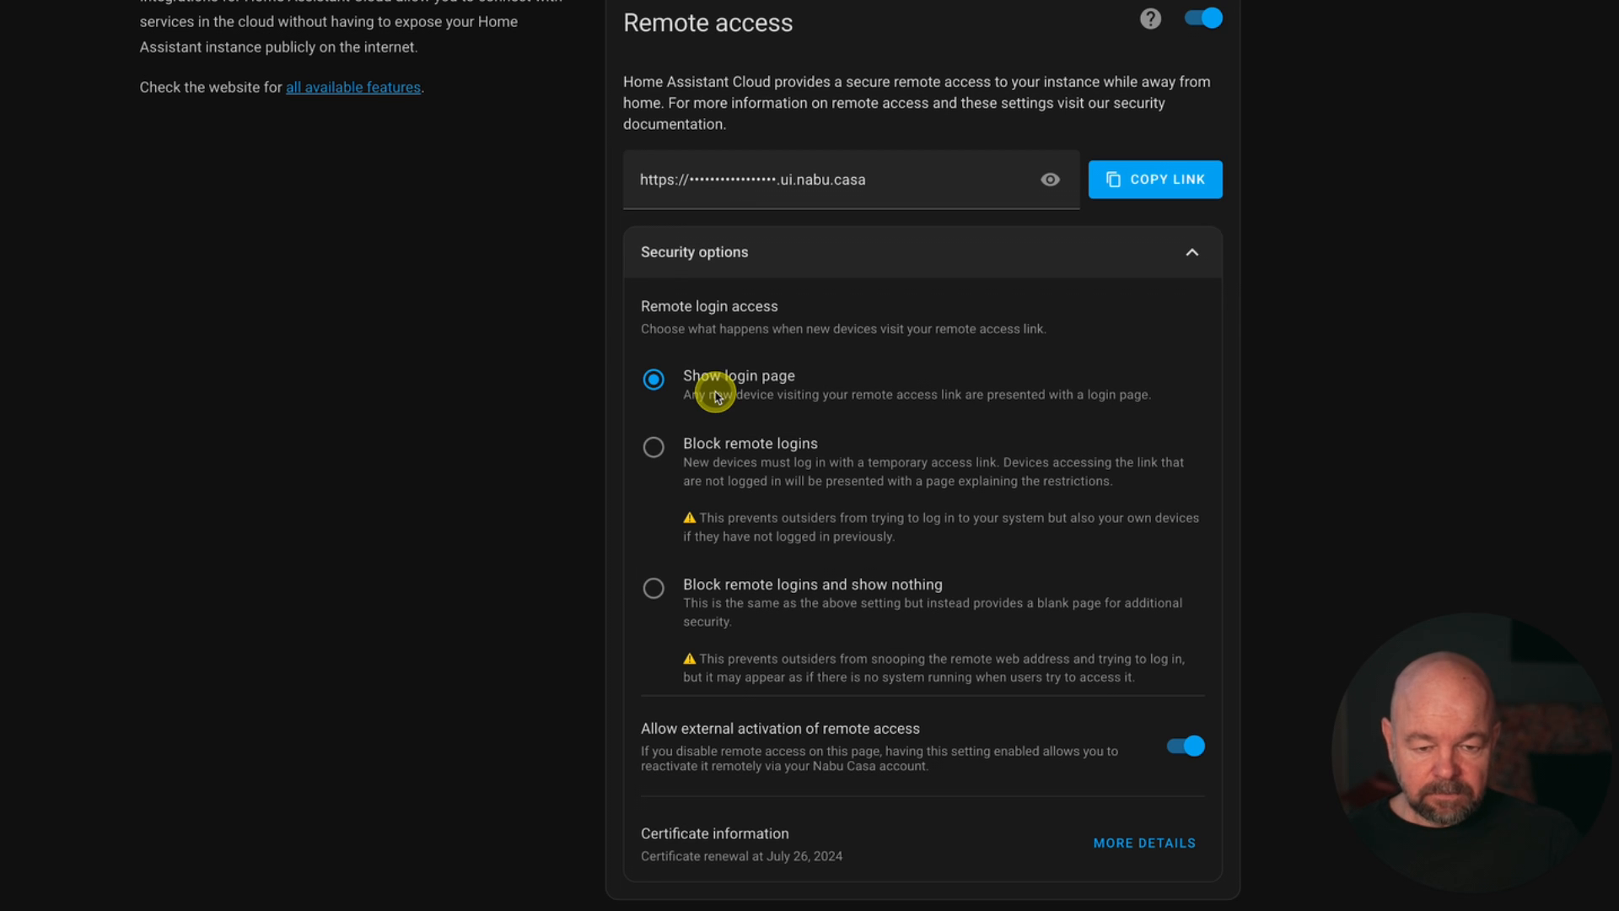
mouse_move(682, 449)
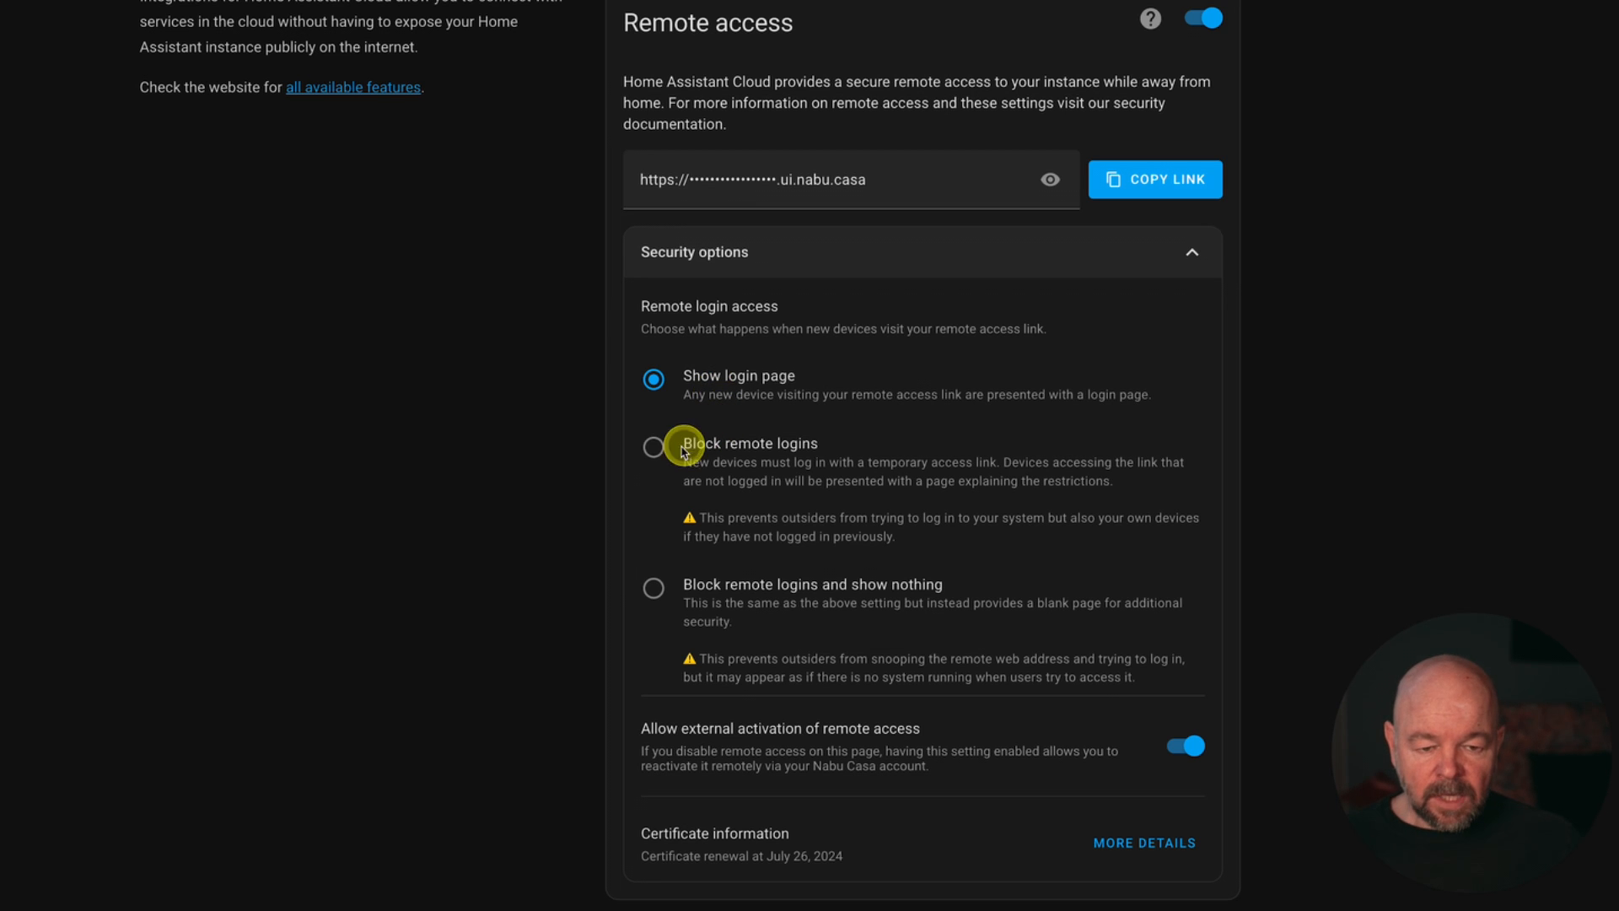
left_click(653, 445)
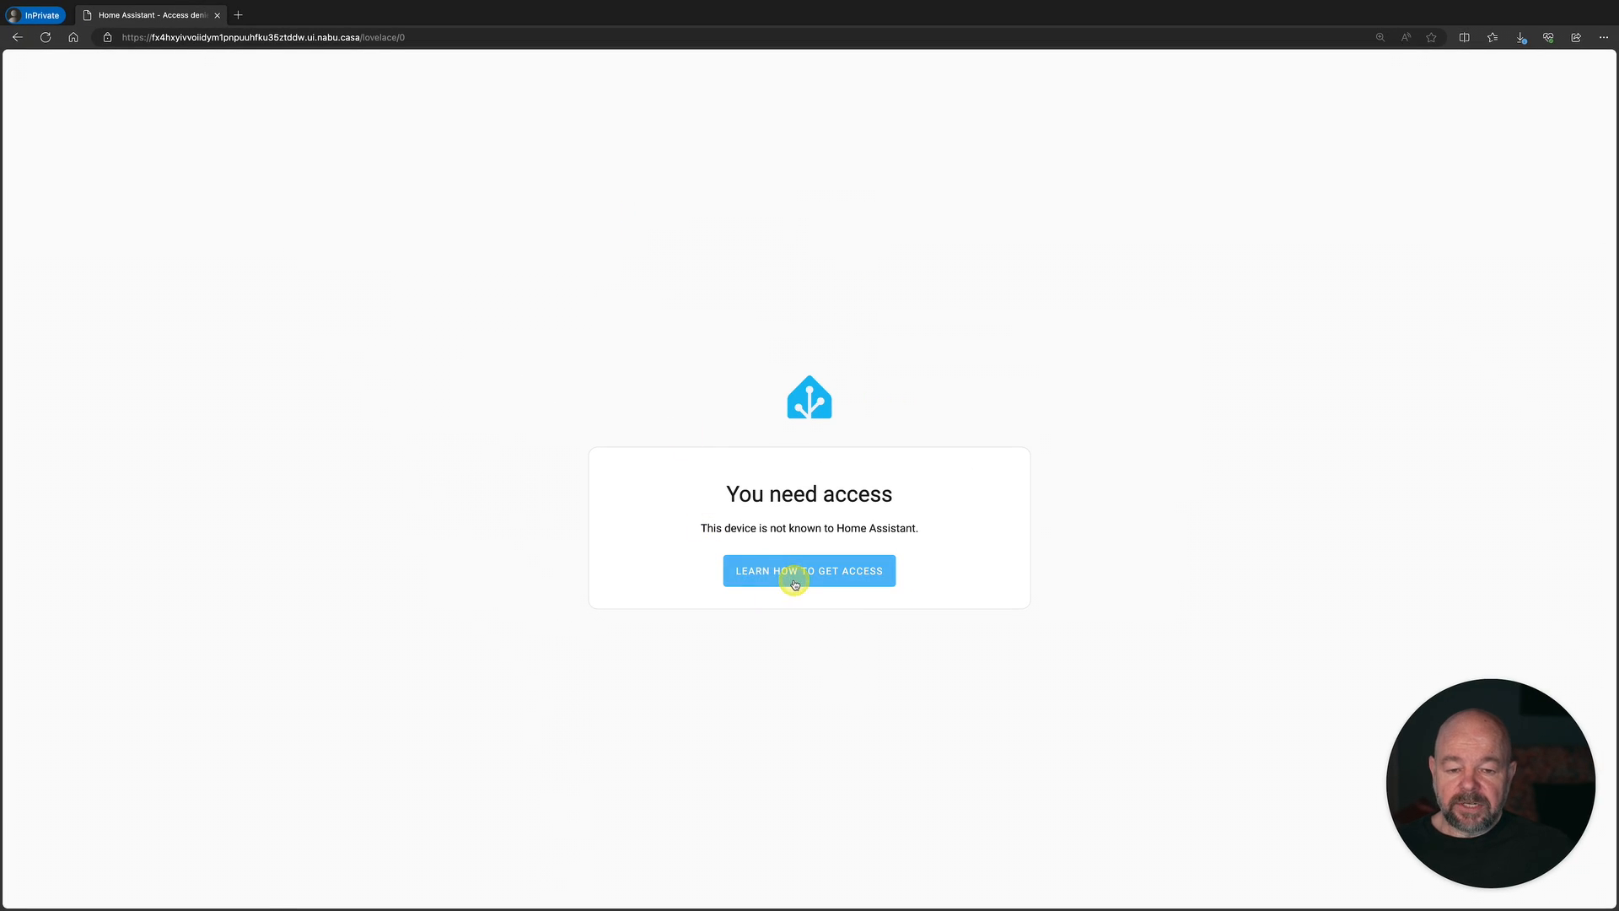
mouse_move(679, 297)
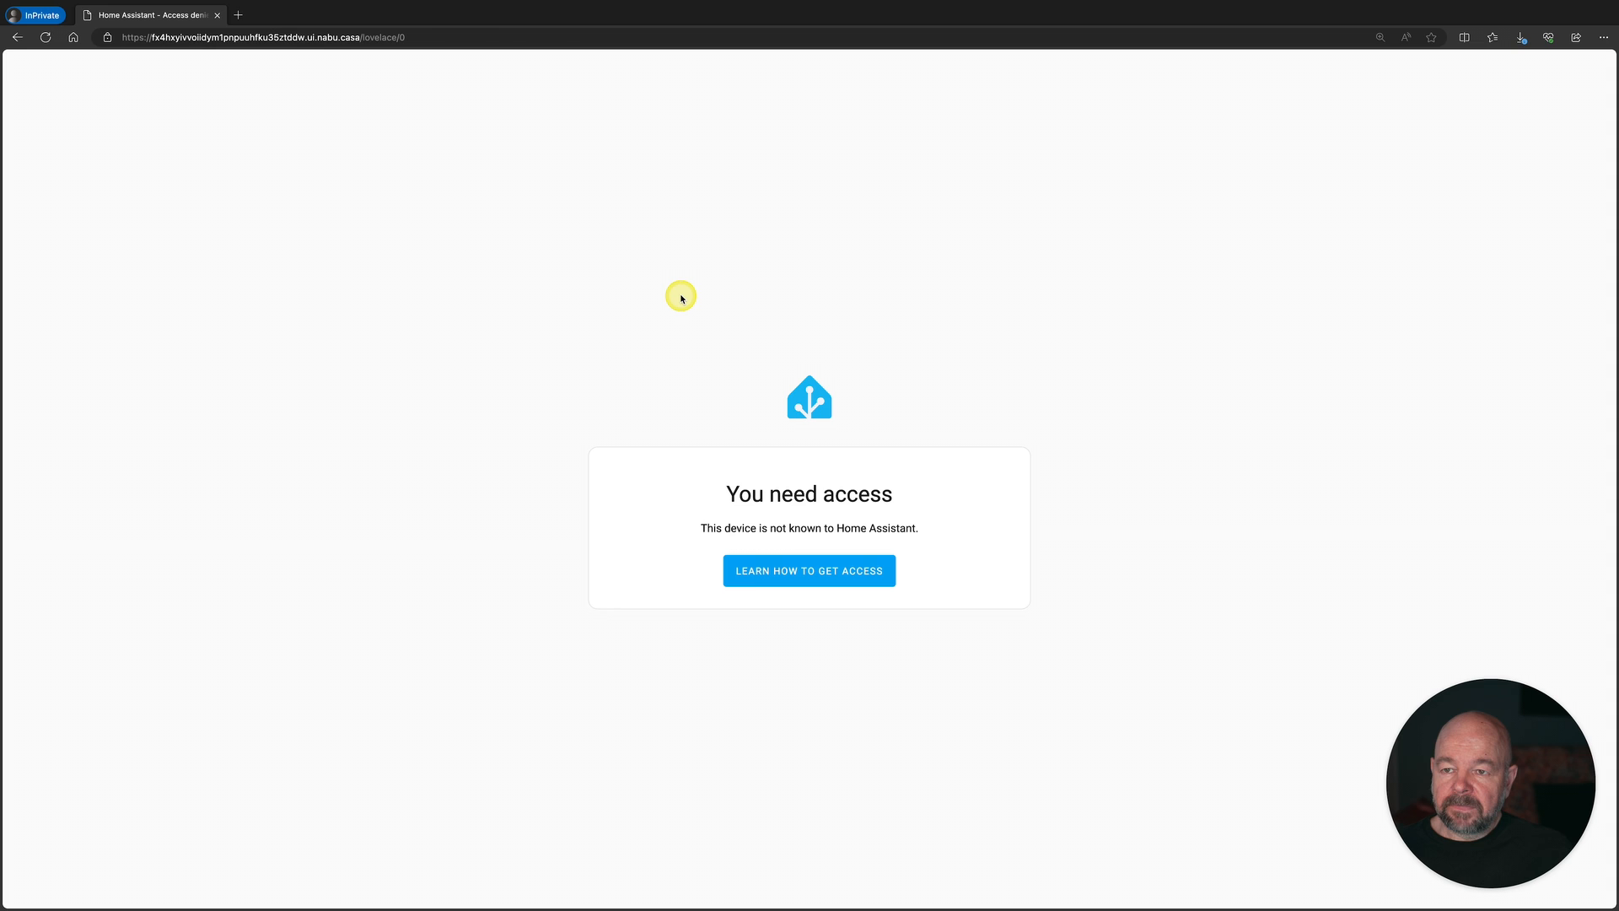
mouse_move(677, 292)
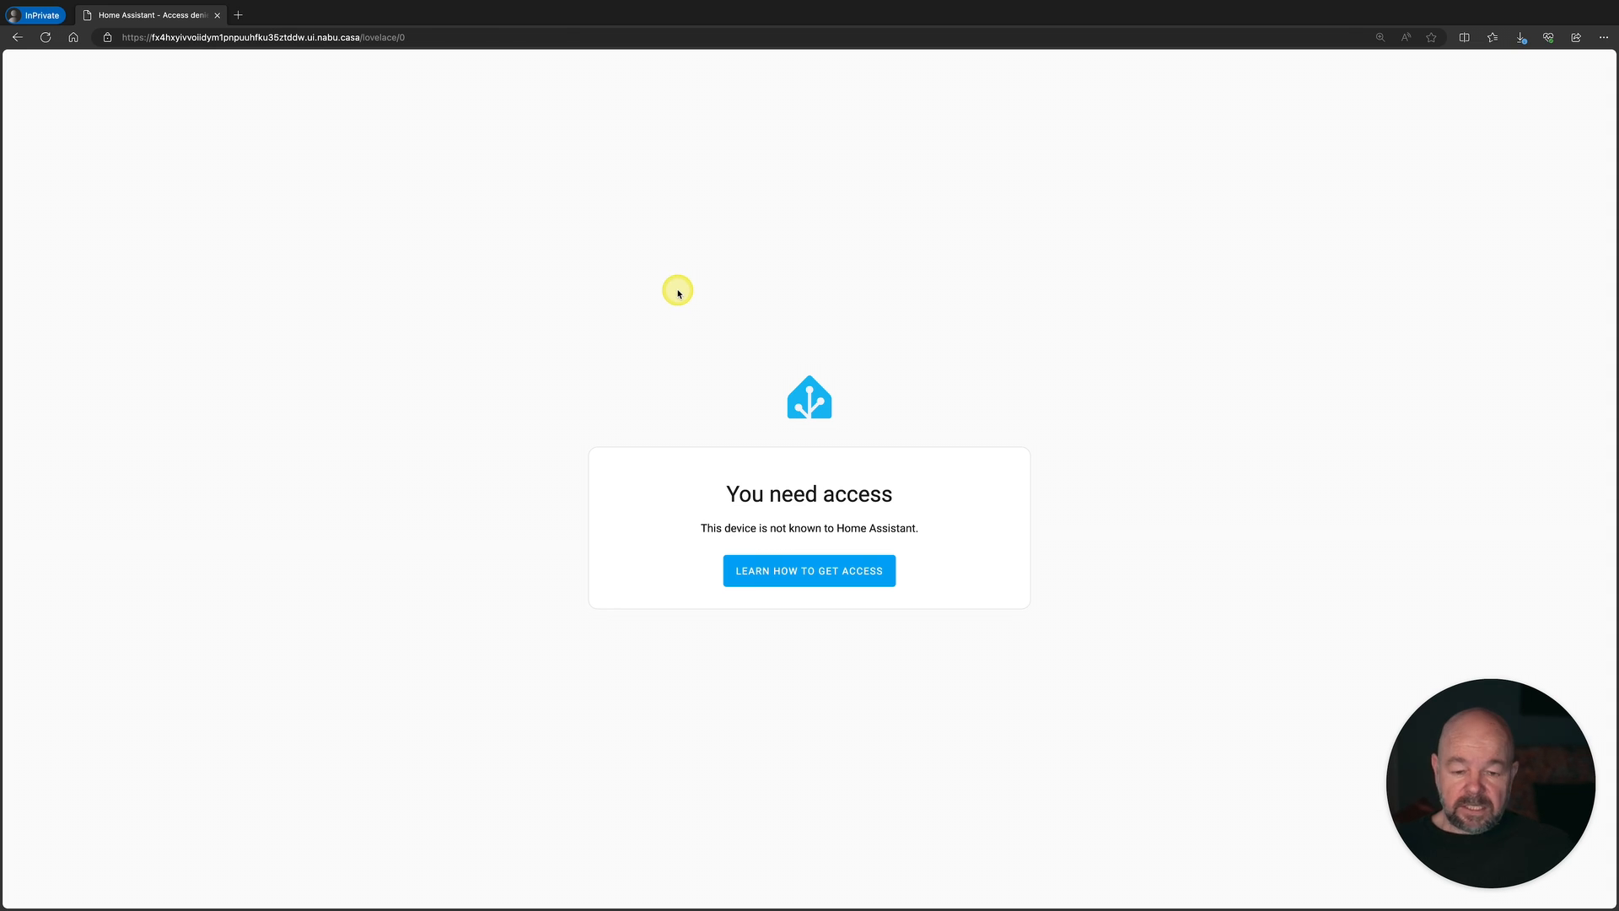
mouse_move(318, 111)
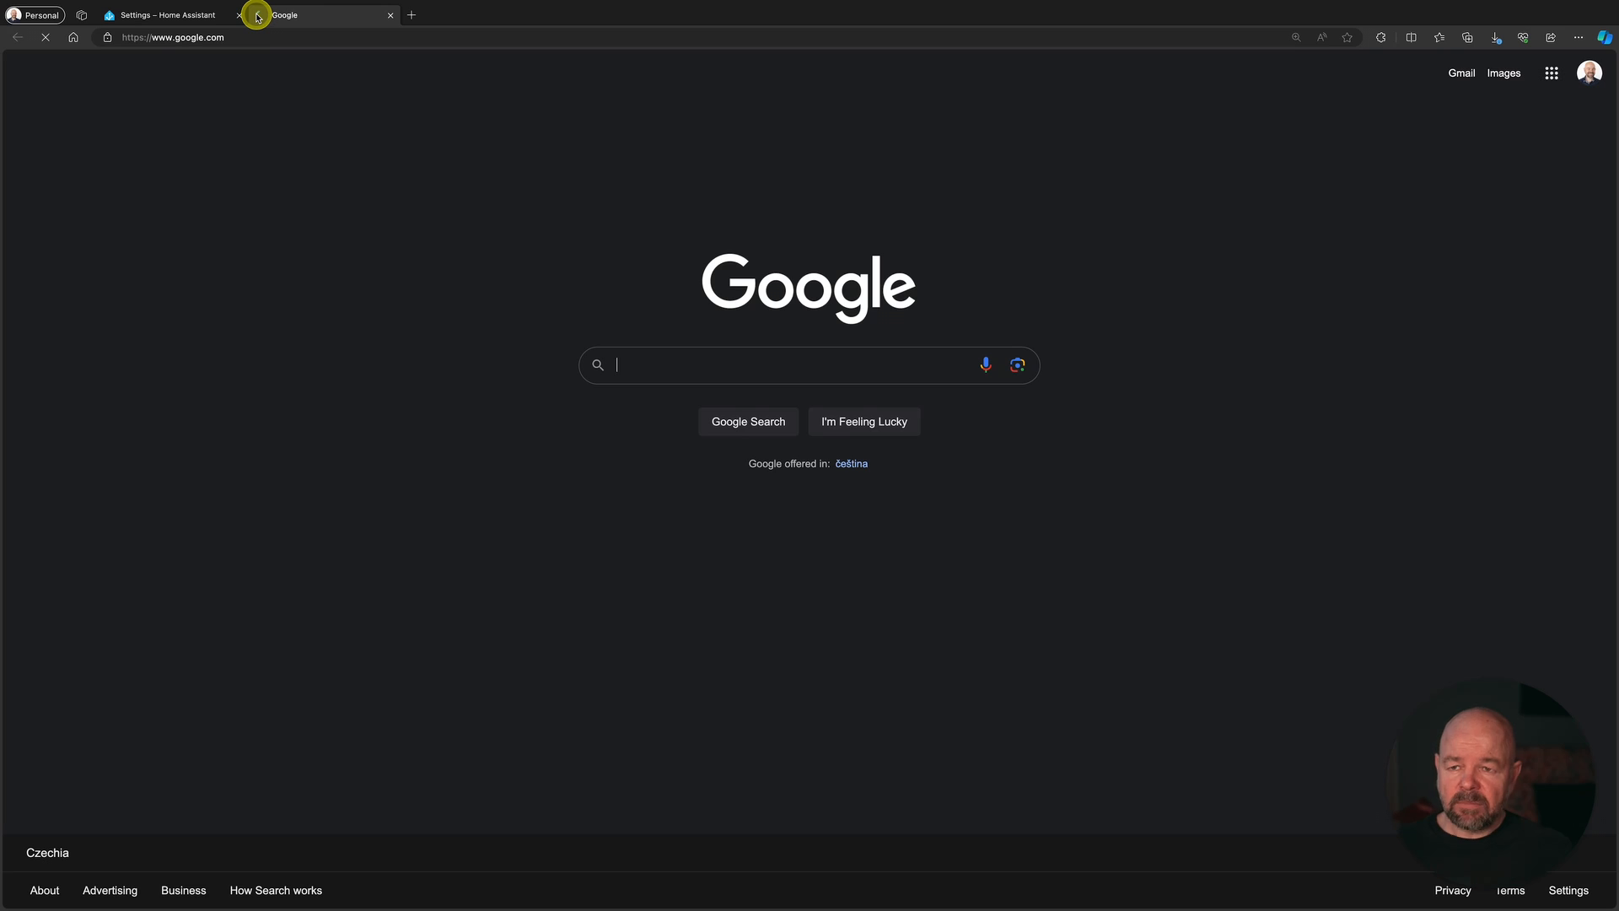
- Close the Google tab to return to the Home Assistant Cloud settings
left_click(171, 38)
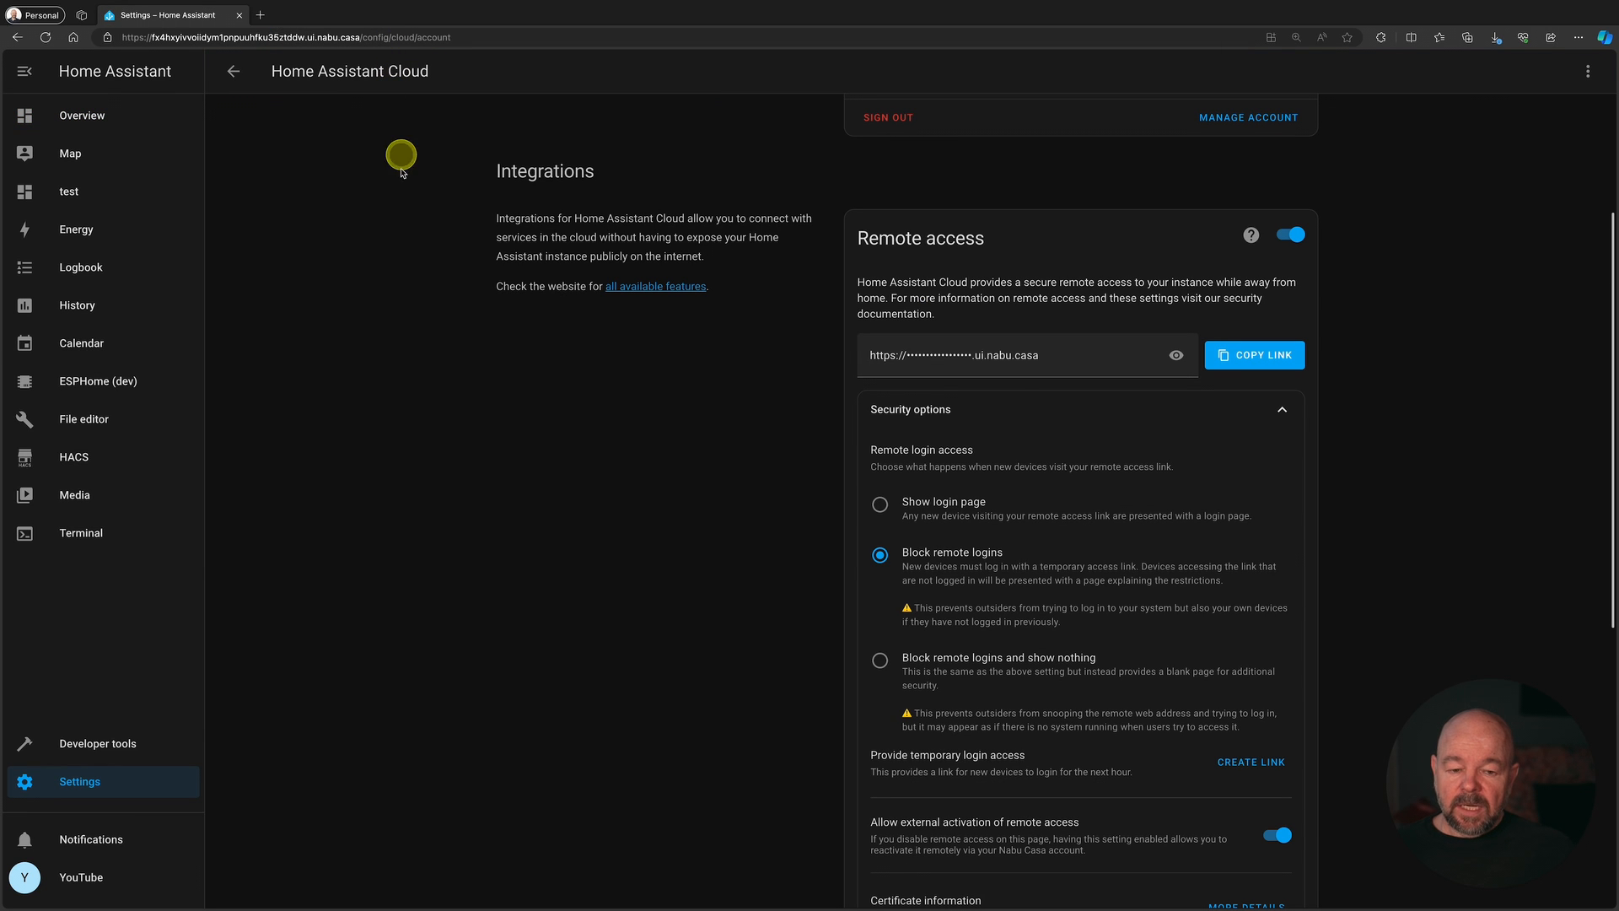
mouse_move(393, 310)
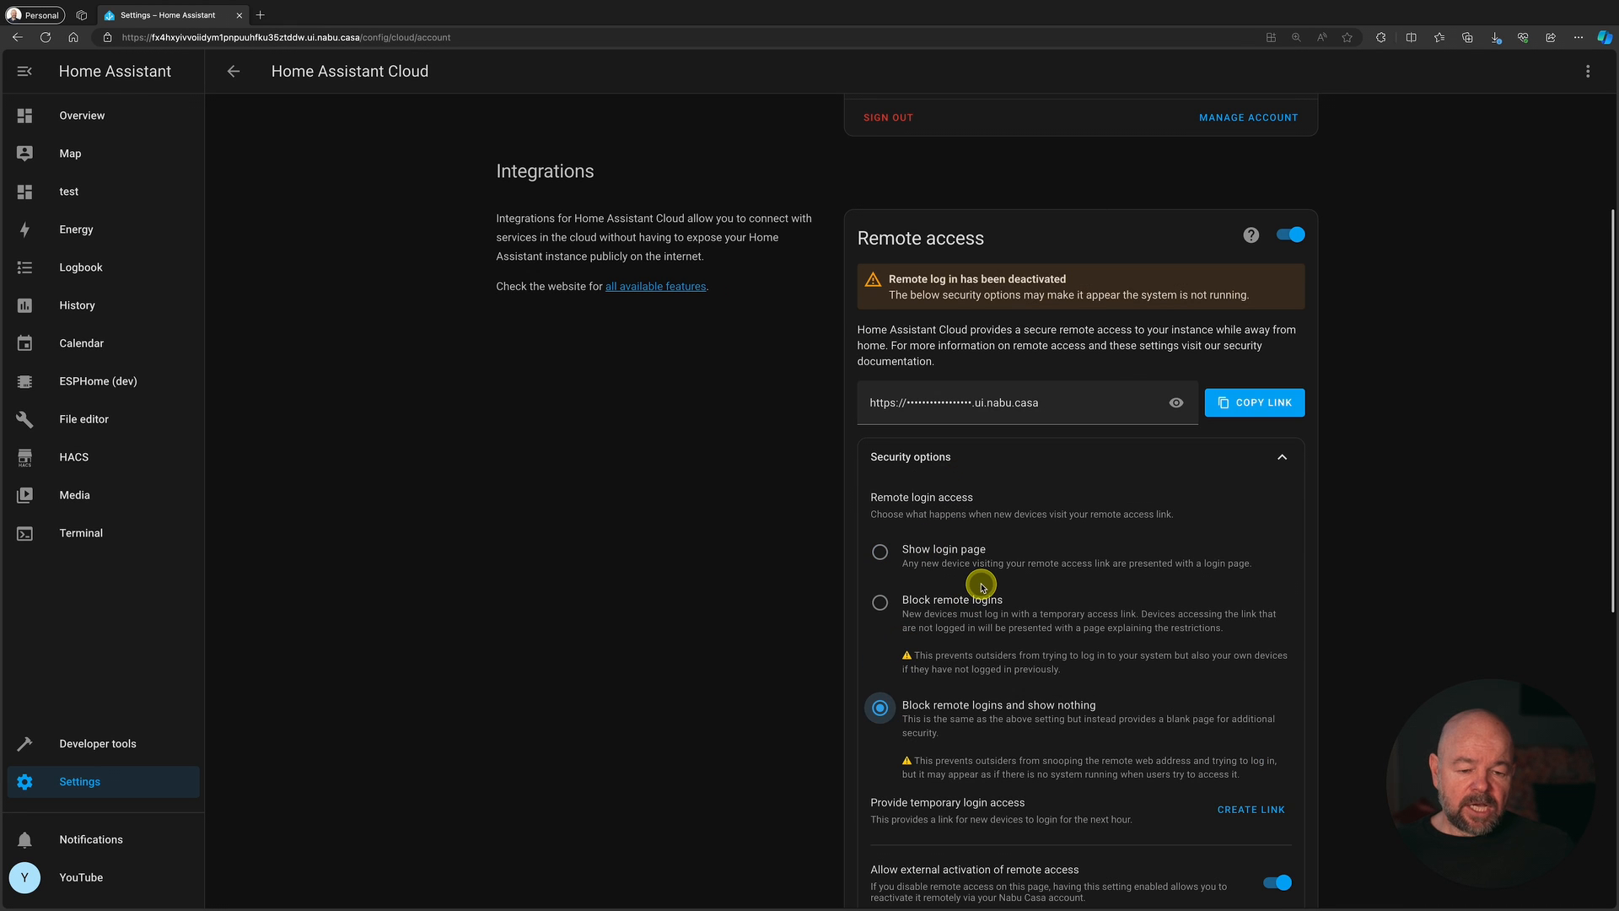
mouse_move(1030, 720)
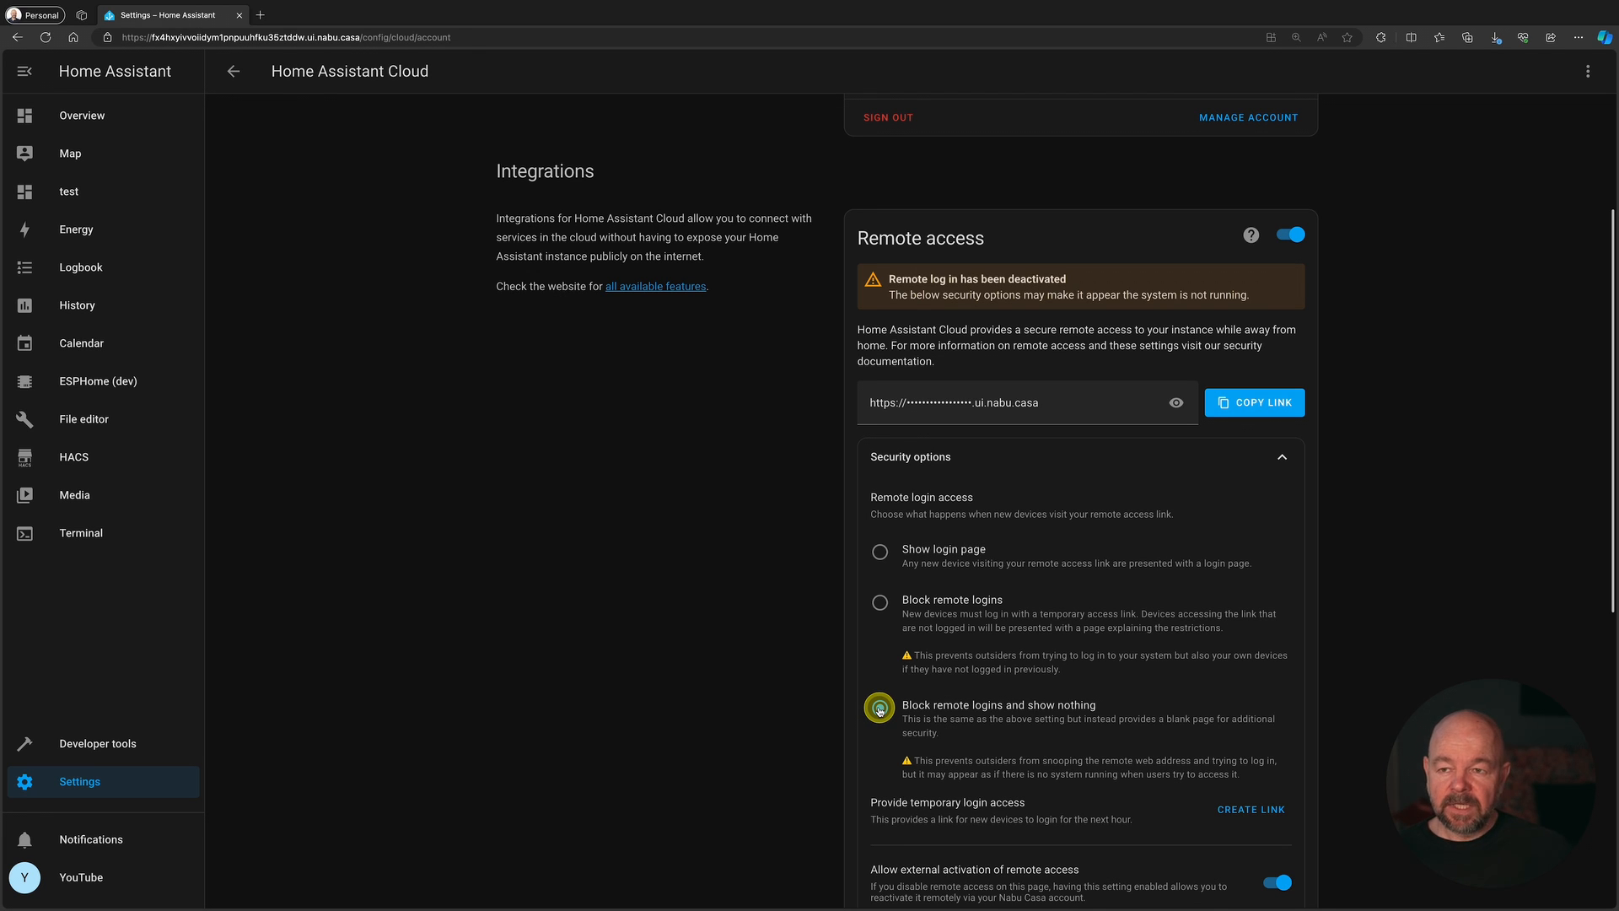
left_click(878, 707)
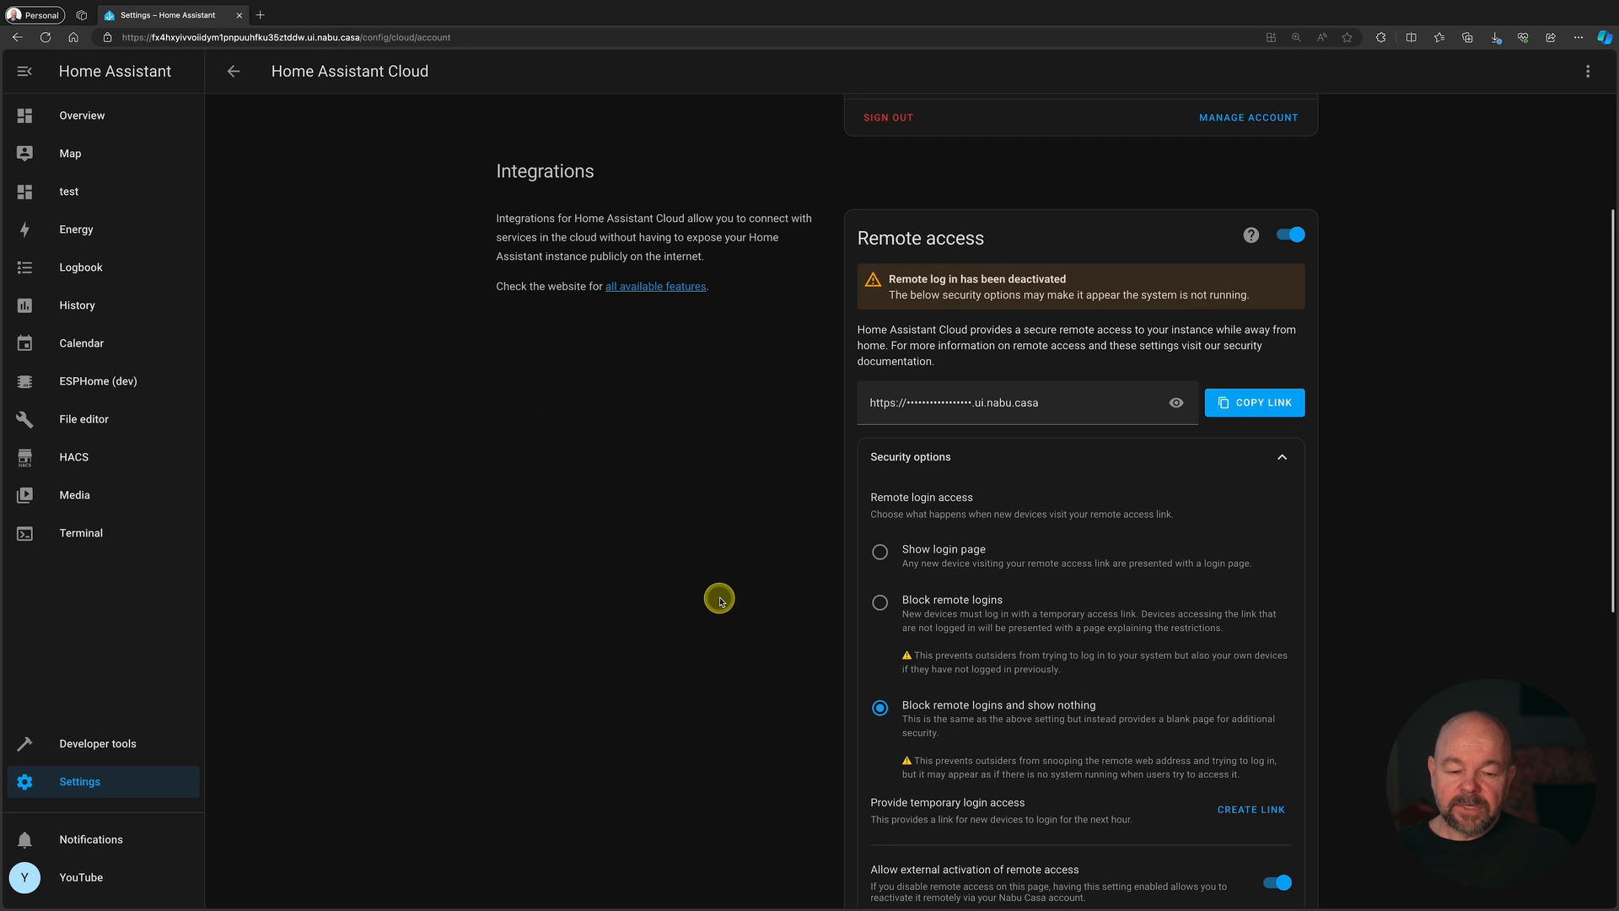